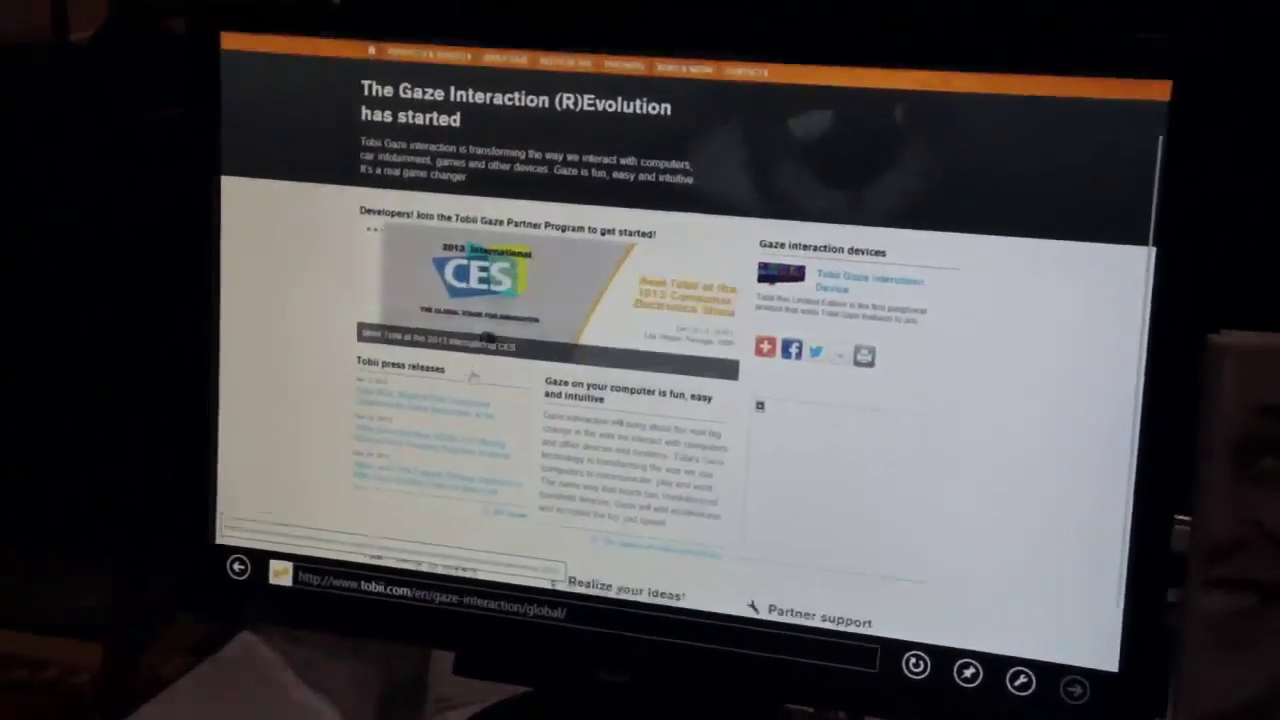
pyautogui.scroll(-3)
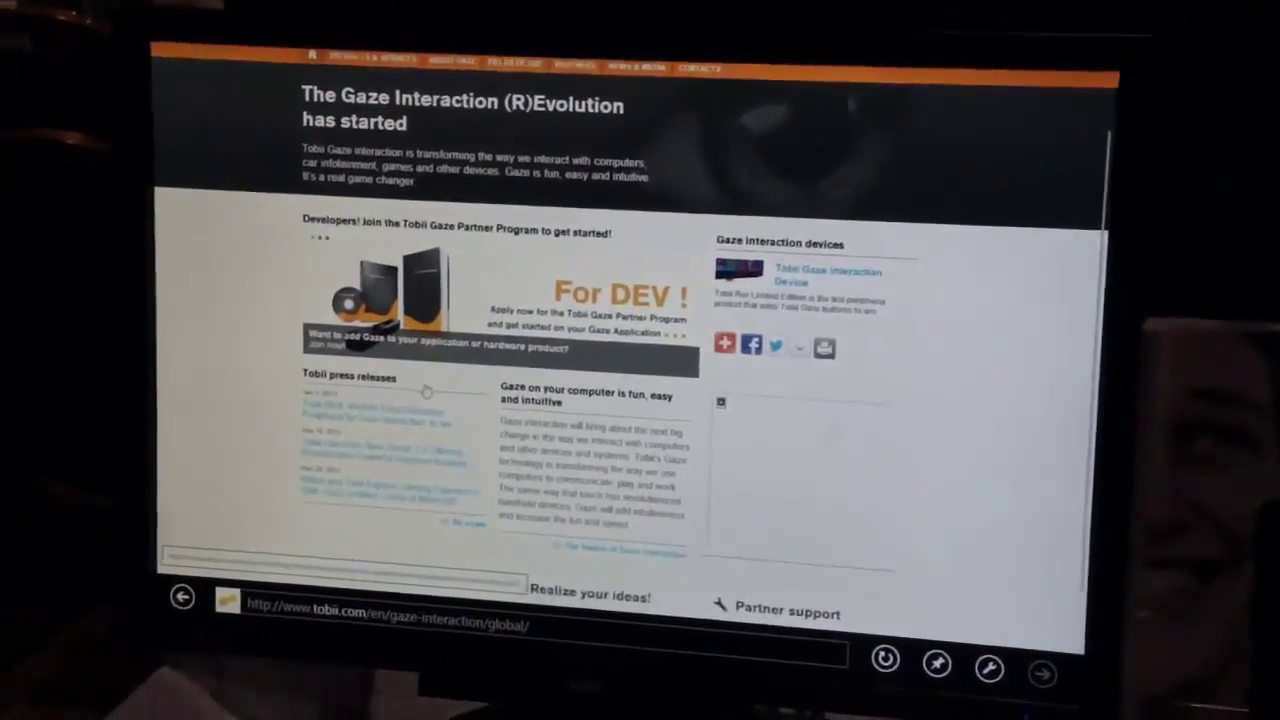
pyautogui.scroll(-3)
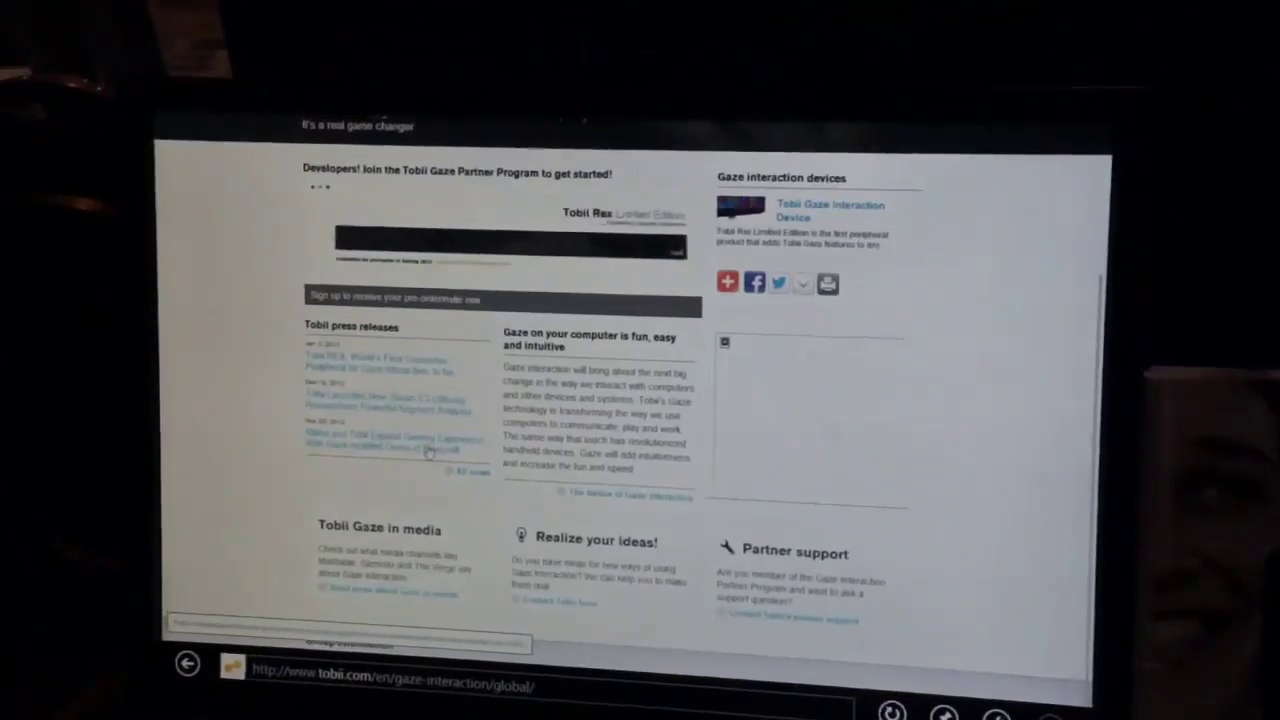